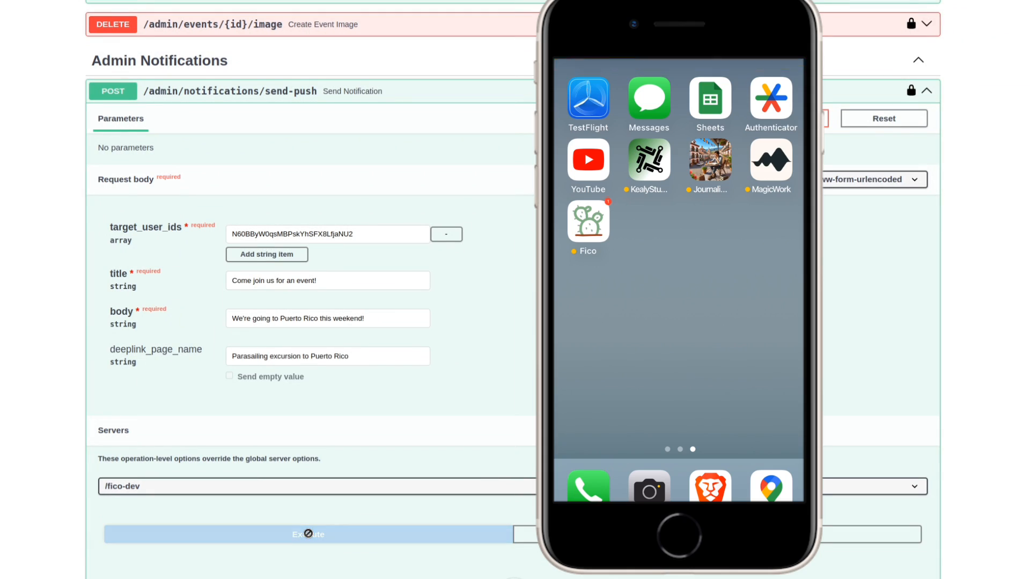
- Send the Puerto Rico event push notification via send-push in Swagger UI
{"action": "left_click", "coordinate": [308, 534]}
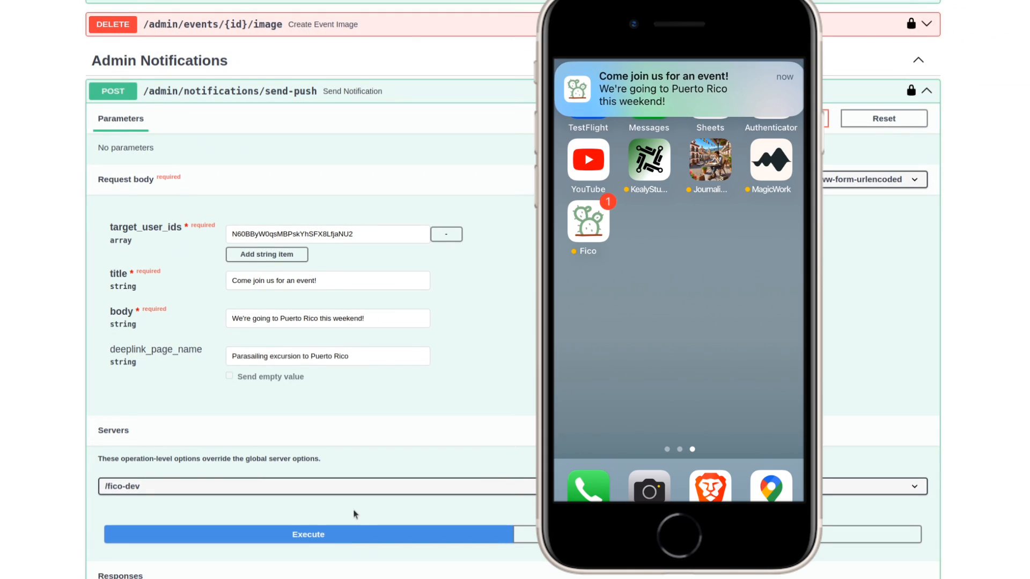
{"action": "left_click", "coordinate": [664, 88]}
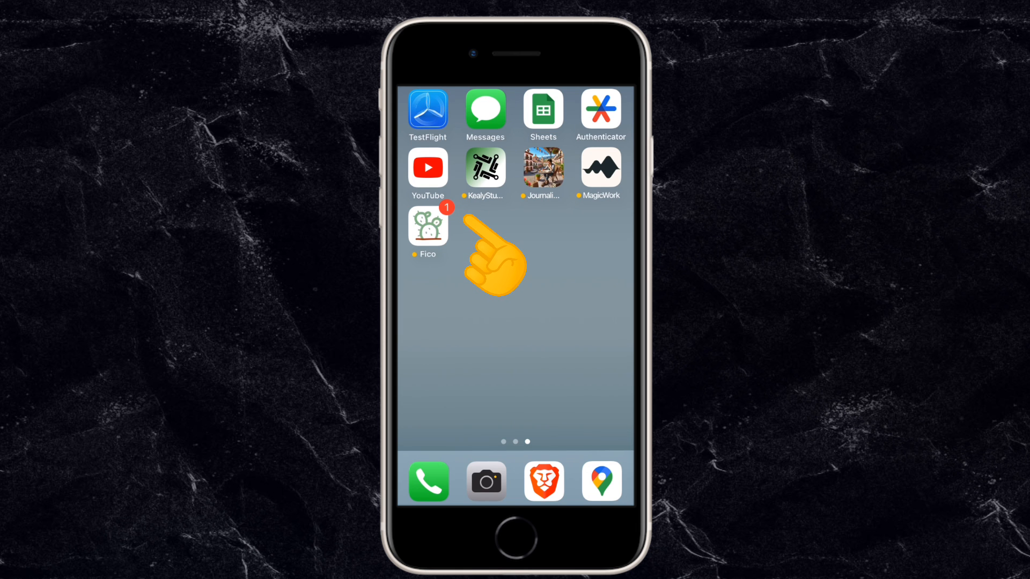
{"action": "left_click", "coordinate": [428, 225]}
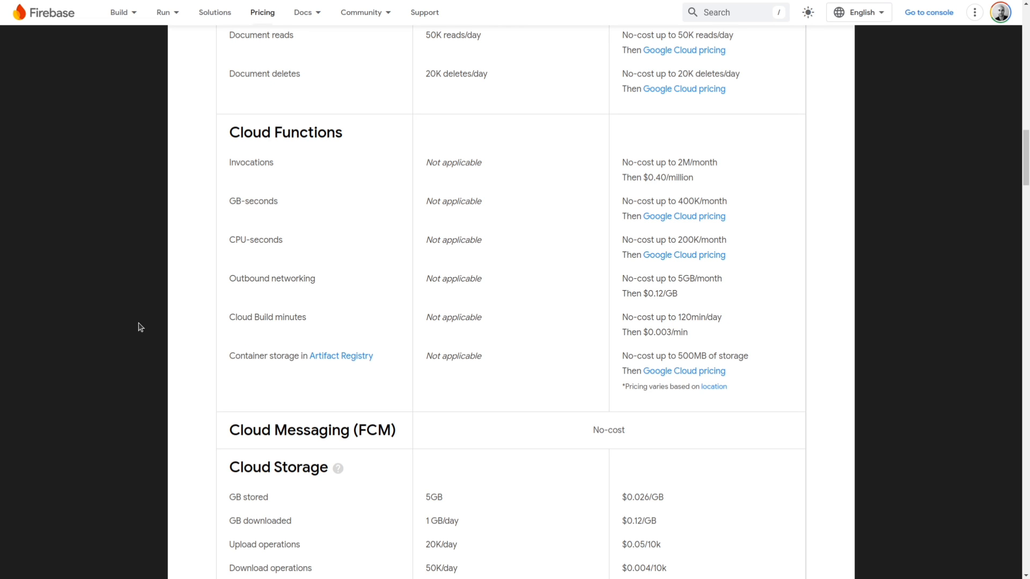
{"action": "mouse_move", "coordinate": [184, 397]}
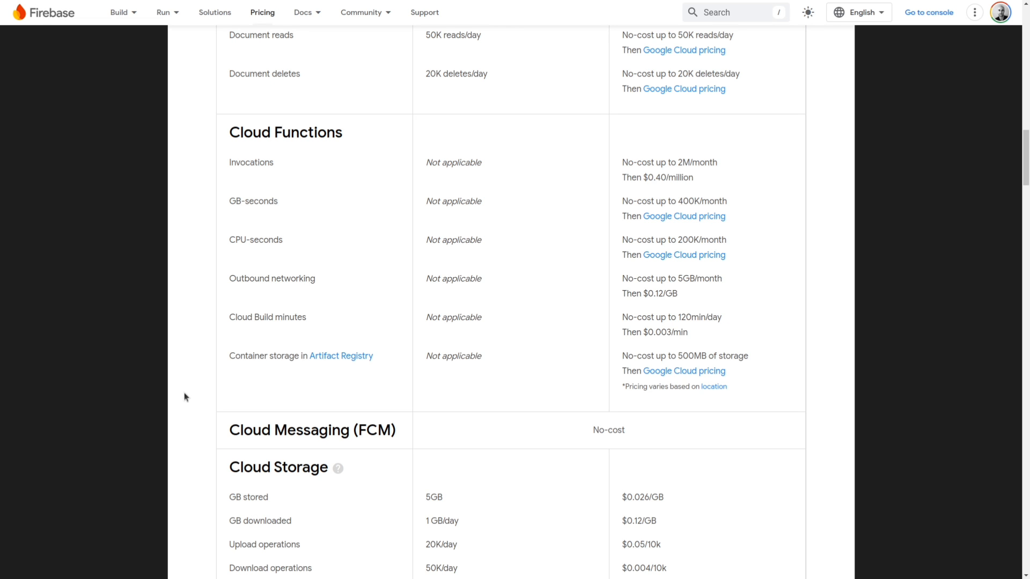
- Scroll the Firebase pricing page to the no-cost Cloud Messaging (FCM) row
{"action": "scroll", "scroll_direction": "down", "scroll_amount": 3}
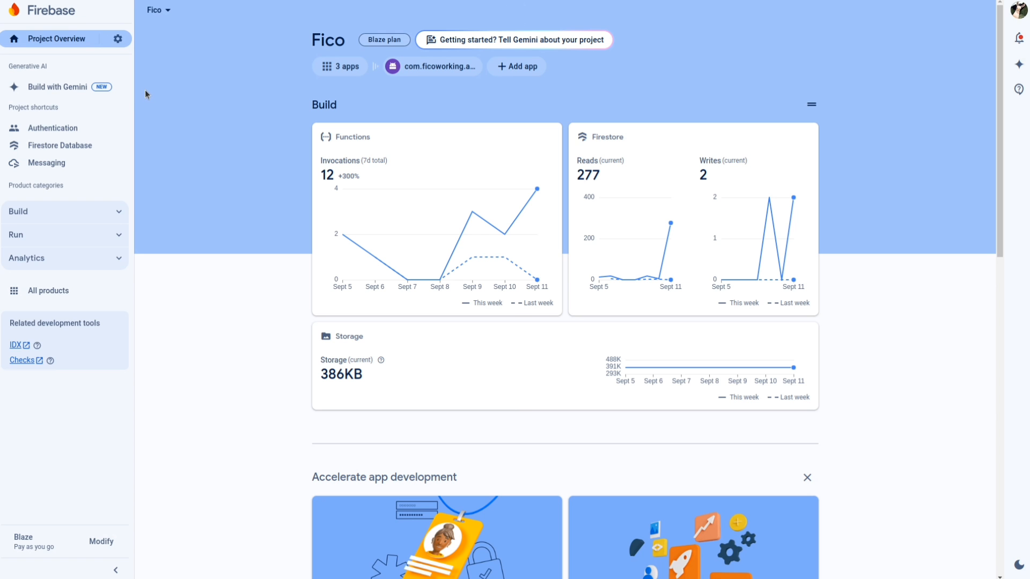
- Open the Fico project's settings on the Service accounts tab, then switch to the editor
{"action": "left_click", "coordinate": [118, 38]}
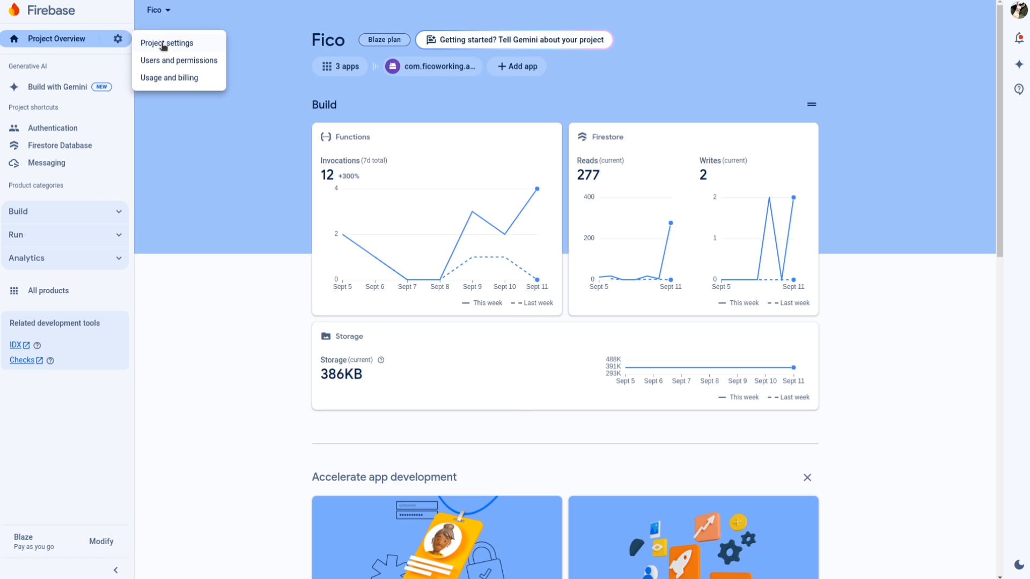
{"action": "left_click", "coordinate": [166, 42]}
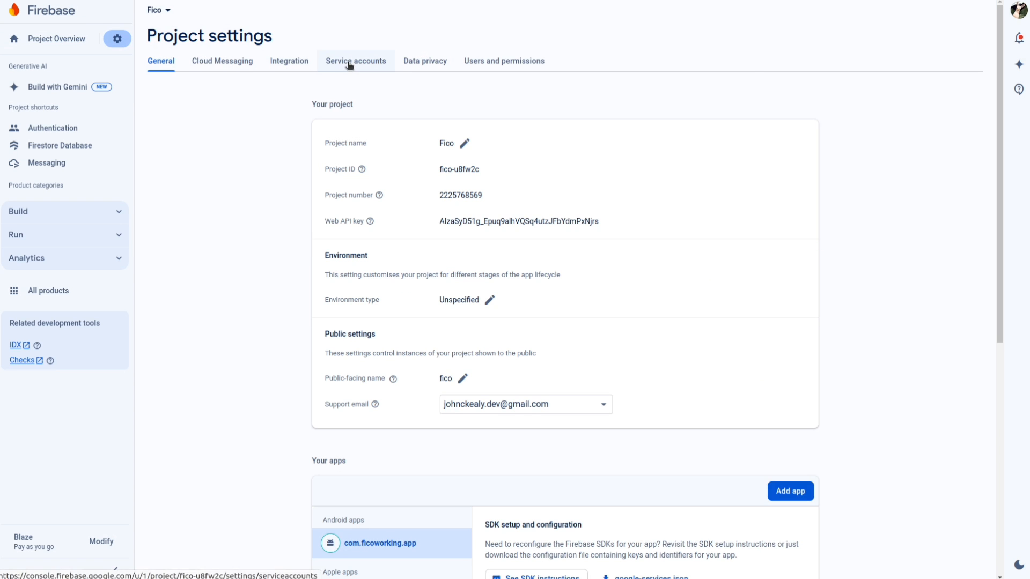
{"action": "left_click", "coordinate": [355, 61]}
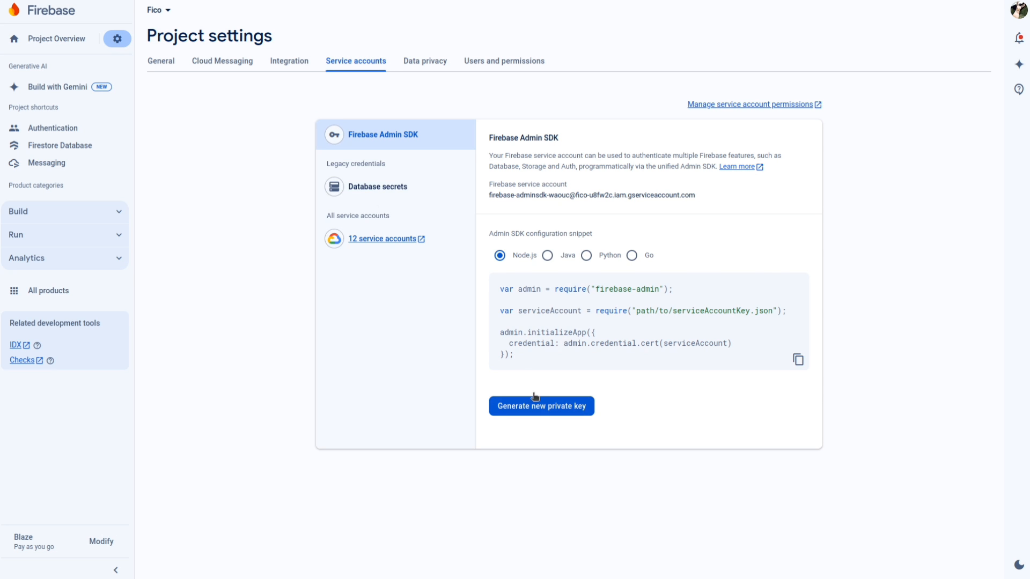
{"action": "left_click", "coordinate": [540, 406]}
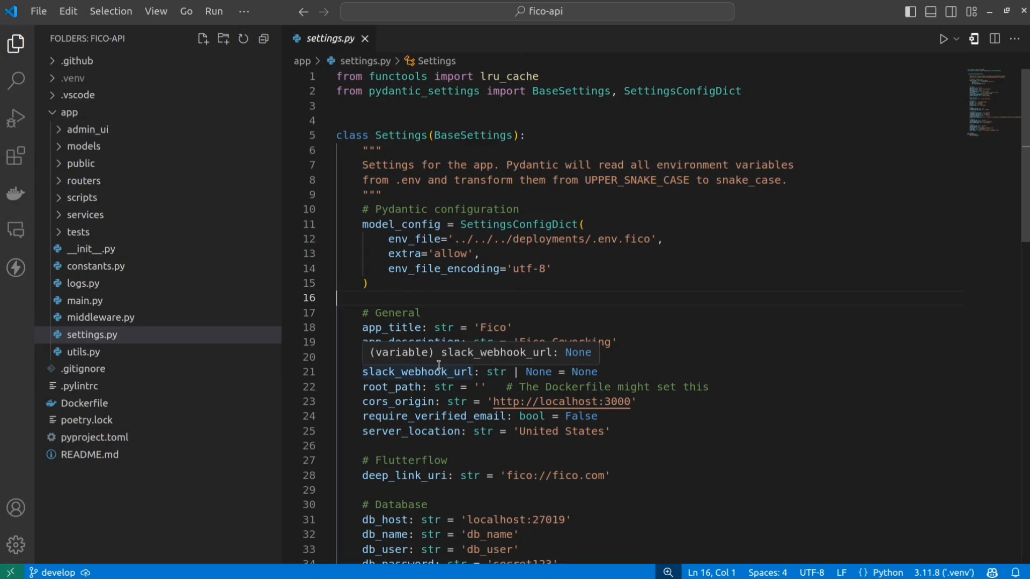
{"action": "mouse_move", "coordinate": [381, 398]}
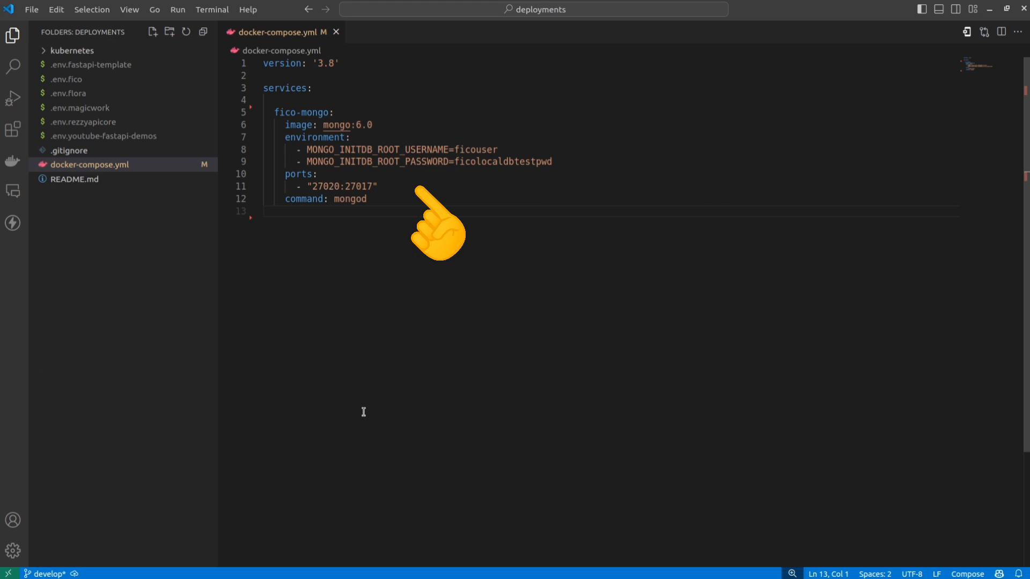
- Toggle the kubernetes folder and return to fico-api's settings.py
{"action": "left_click", "coordinate": [71, 50]}
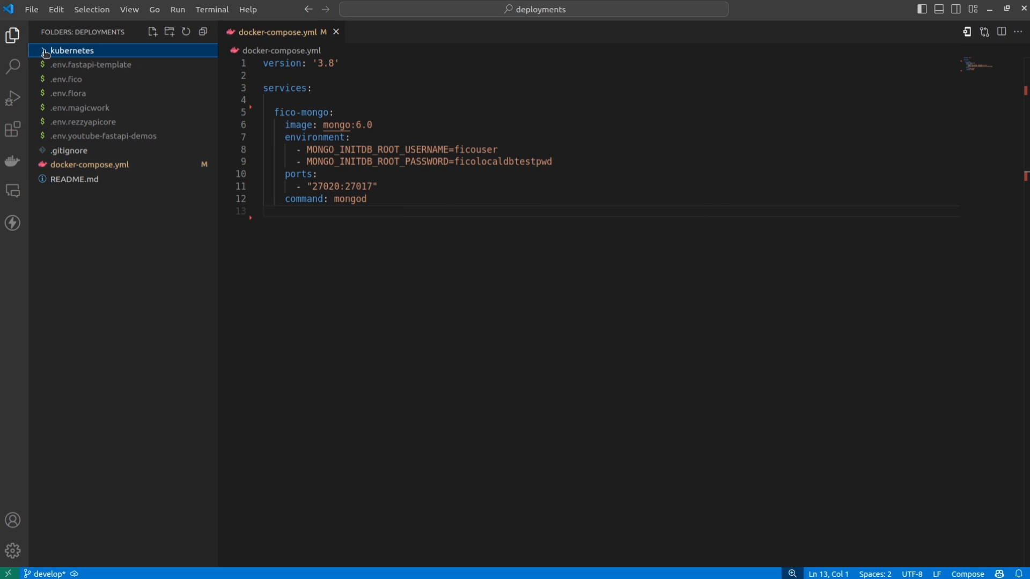
{"action": "left_click", "coordinate": [71, 50]}
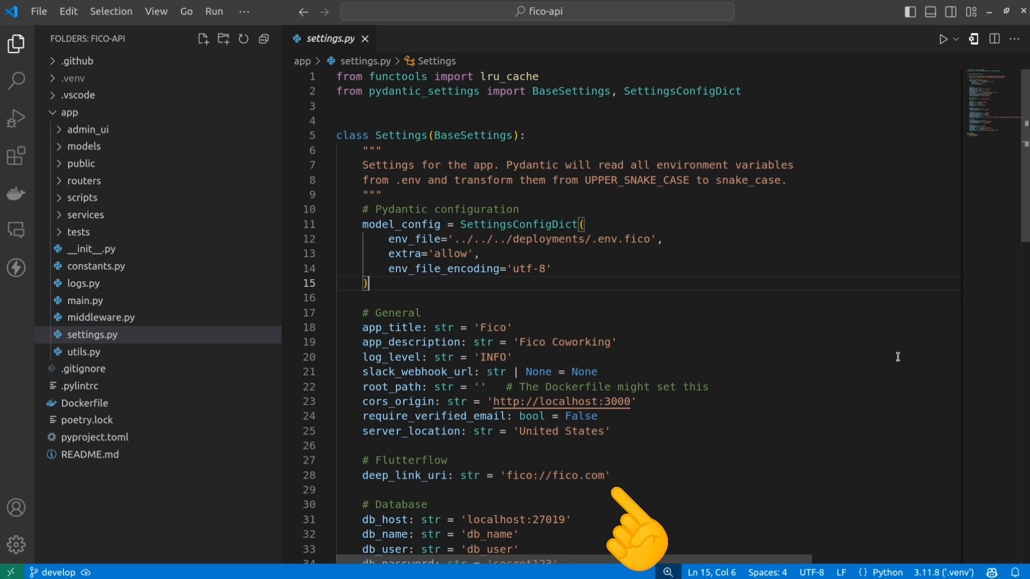
{"action": "mouse_move", "coordinate": [866, 328]}
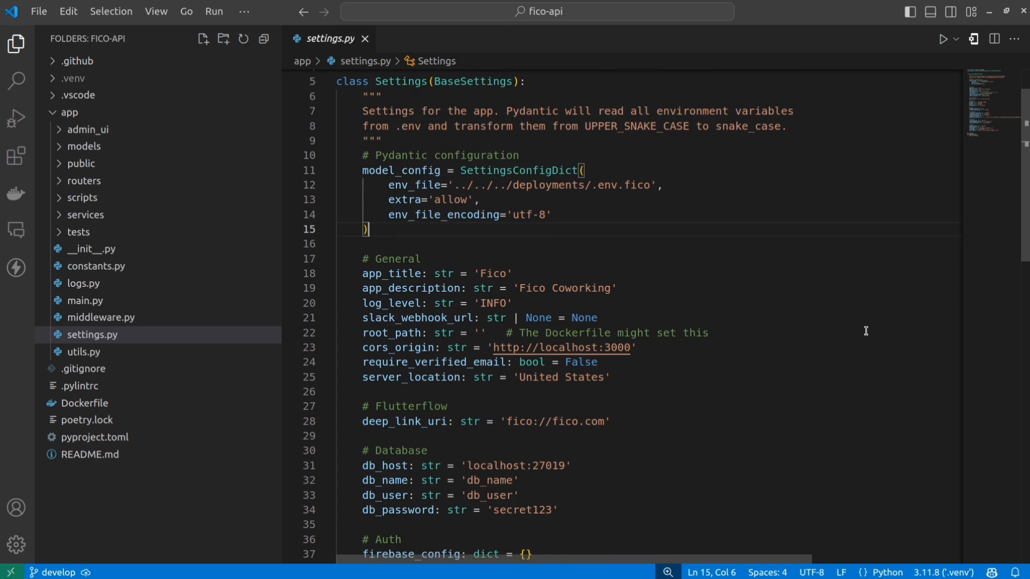
{"action": "scroll", "scroll_direction": "down", "scroll_amount": 3}
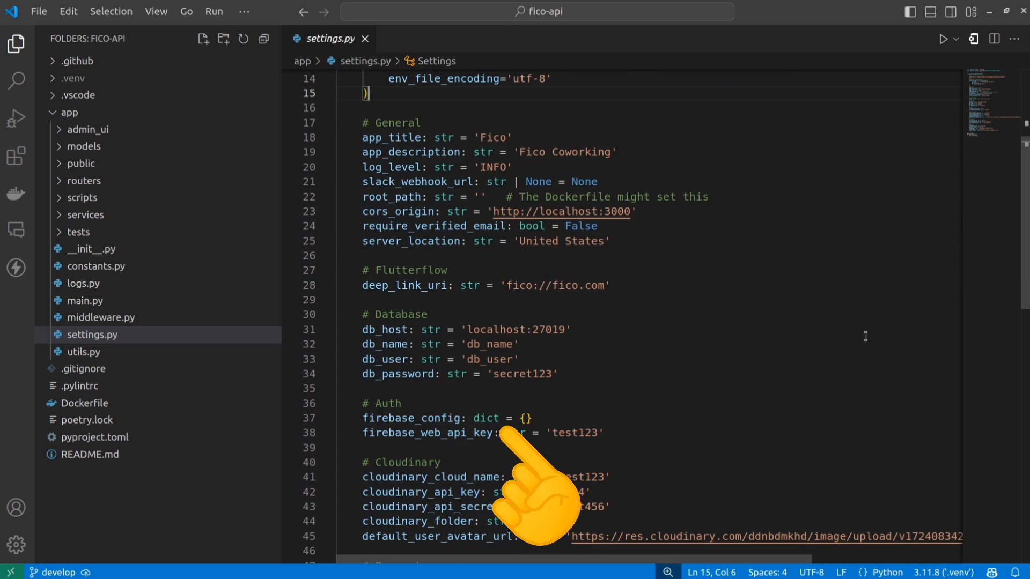
{"action": "scroll", "scroll_direction": "down", "scroll_amount": 3}
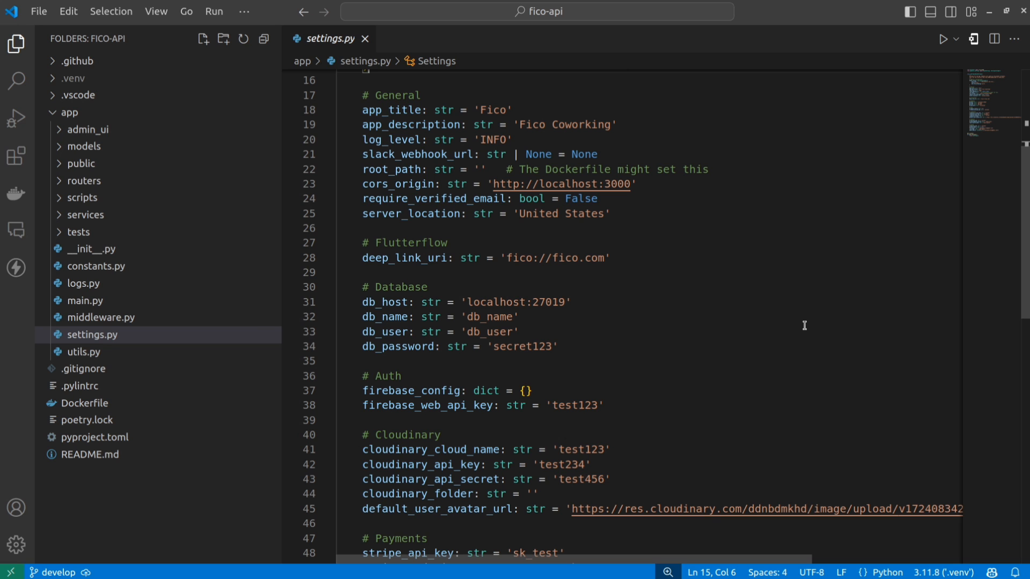
{"action": "scroll", "scroll_direction": "down", "scroll_amount": 3}
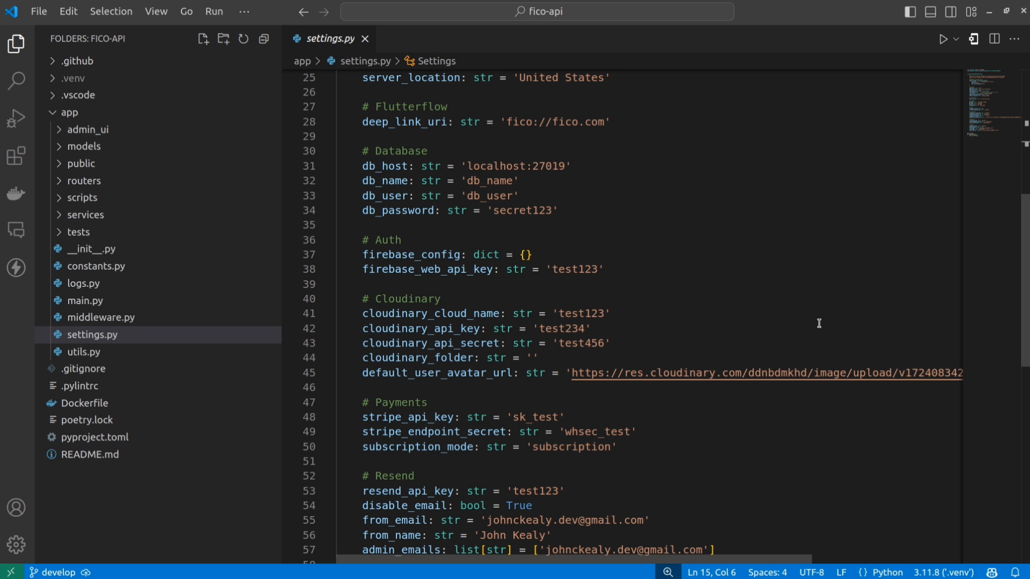
{"action": "scroll", "scroll_direction": "down", "scroll_amount": 3}
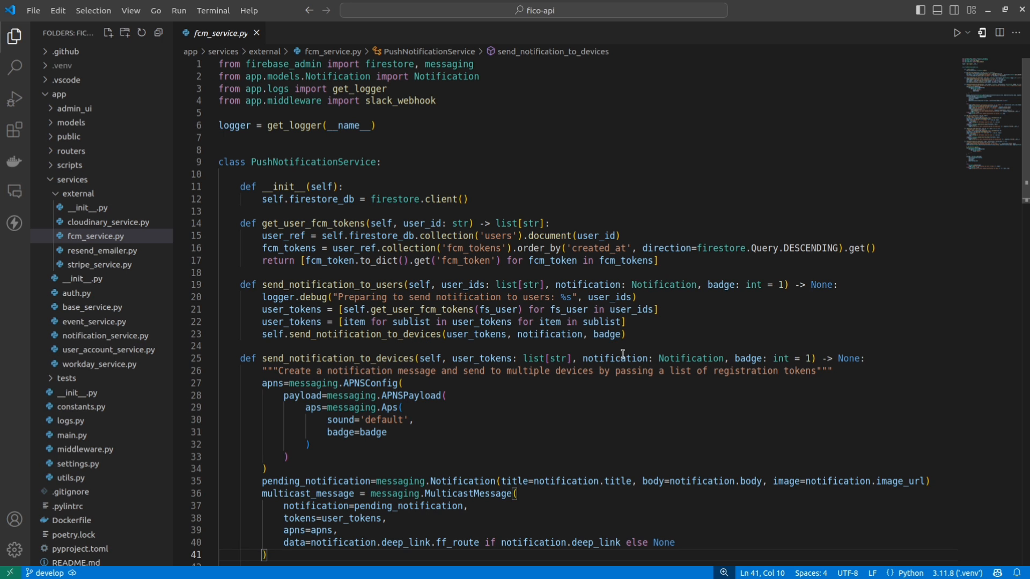
{"action": "mouse_move", "coordinate": [618, 357]}
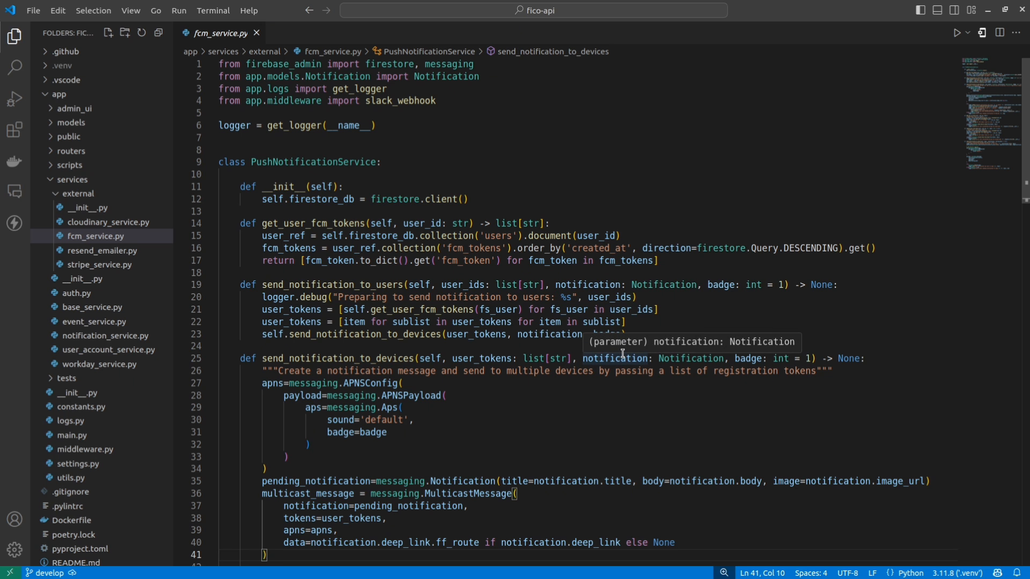
- Scroll fcm_service.py to the send_multicast call with success/failure logging and Slack reporting
{"action": "scroll", "scroll_direction": "down", "scroll_amount": 3}
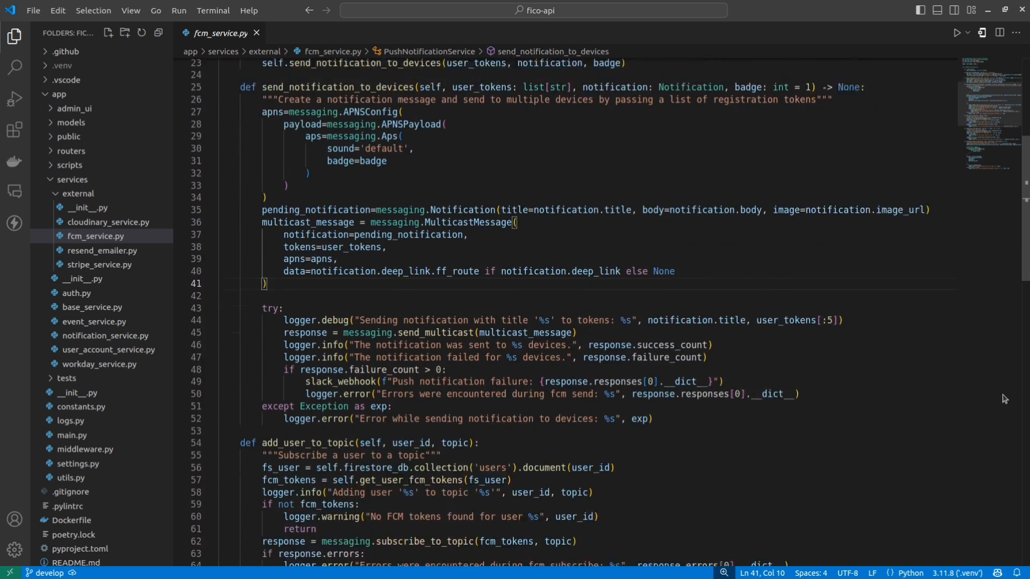
{"action": "scroll", "scroll_direction": "down", "scroll_amount": 3}
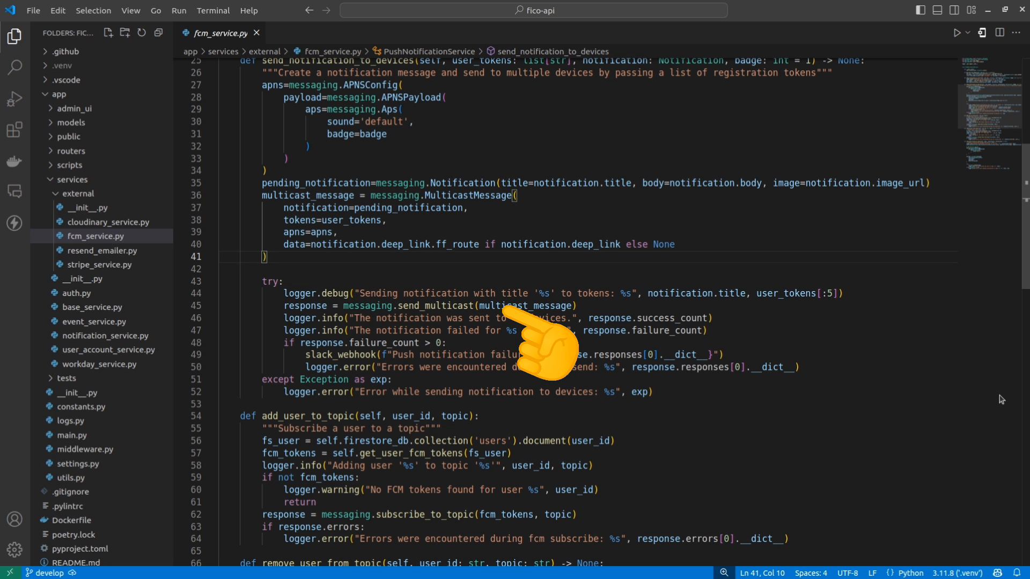
{"action": "mouse_move", "coordinate": [434, 164]}
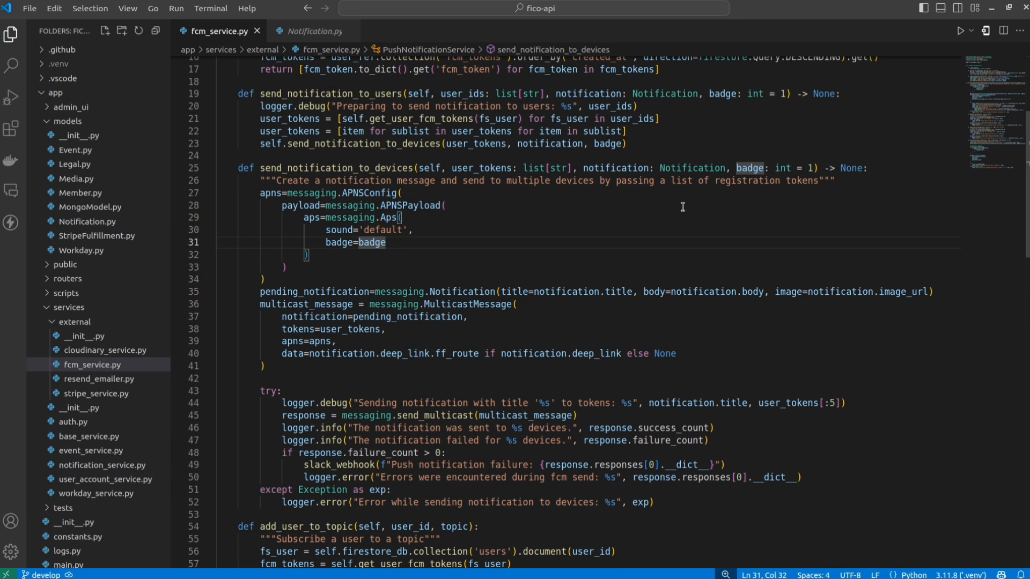
{"action": "mouse_move", "coordinate": [701, 194]}
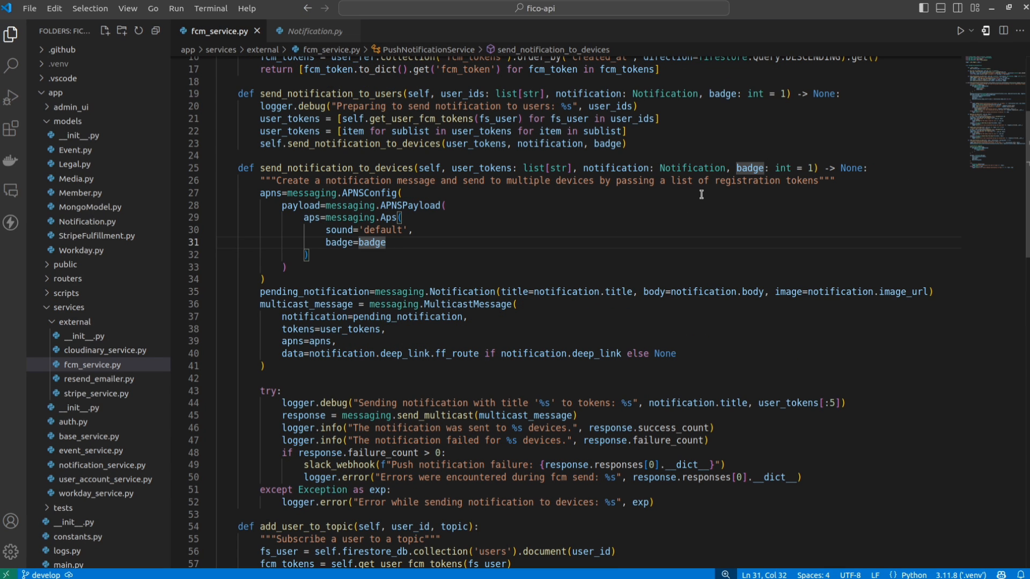
{"action": "left_click", "coordinate": [313, 31]}
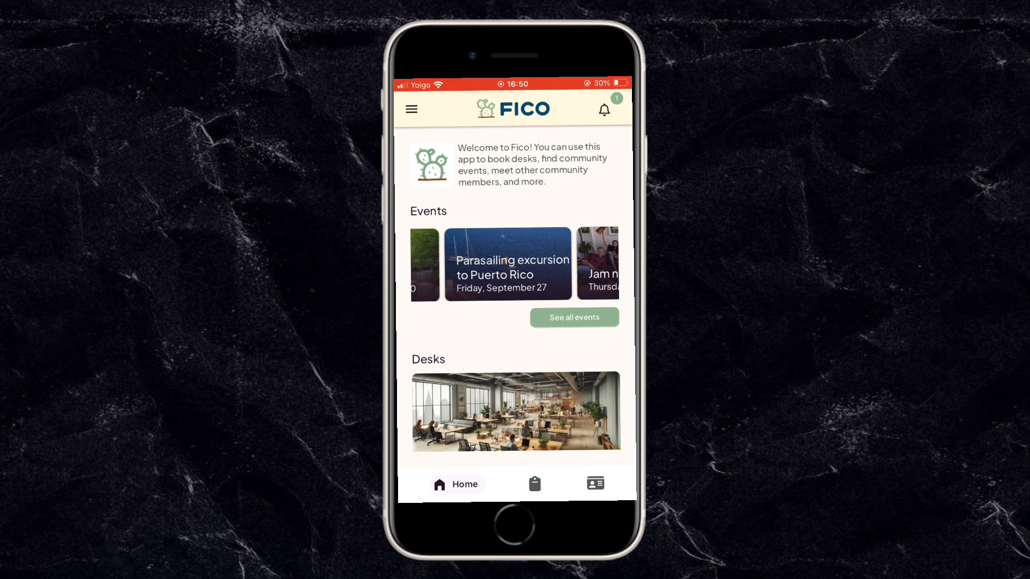
- Open the Hiking trip card from Fico's full events list
{"action": "left_click", "coordinate": [572, 317]}
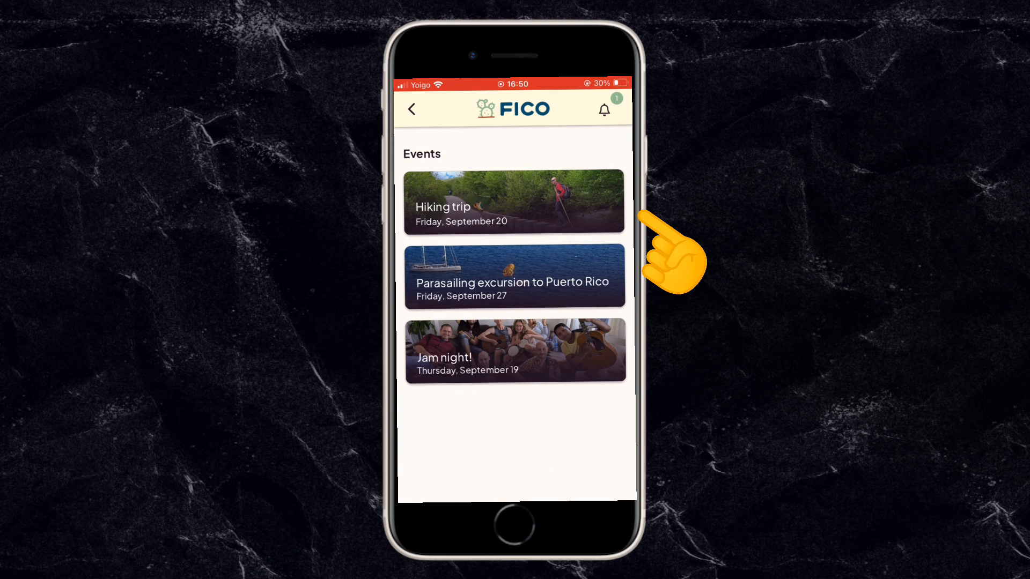
{"action": "left_click", "coordinate": [514, 199]}
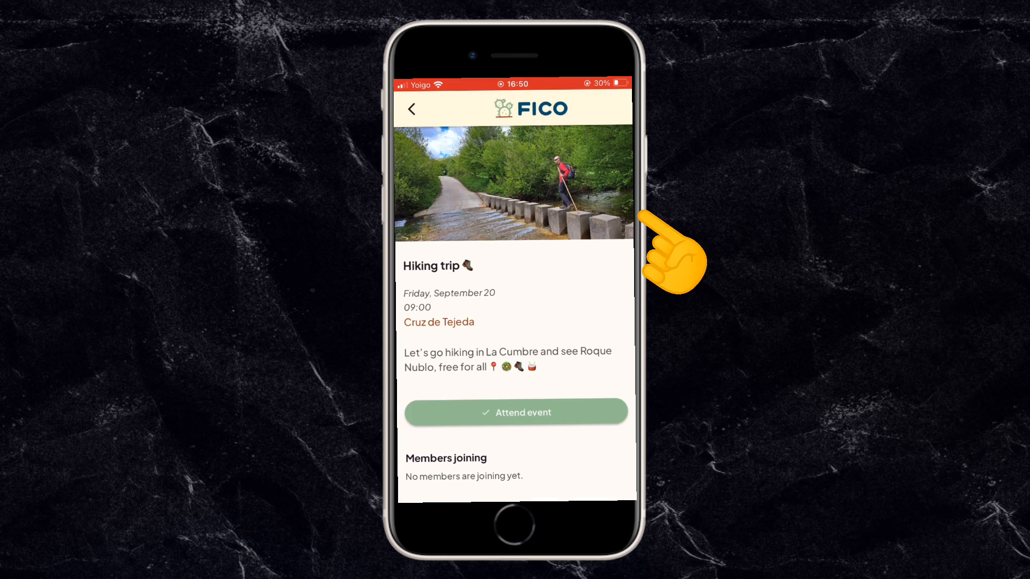